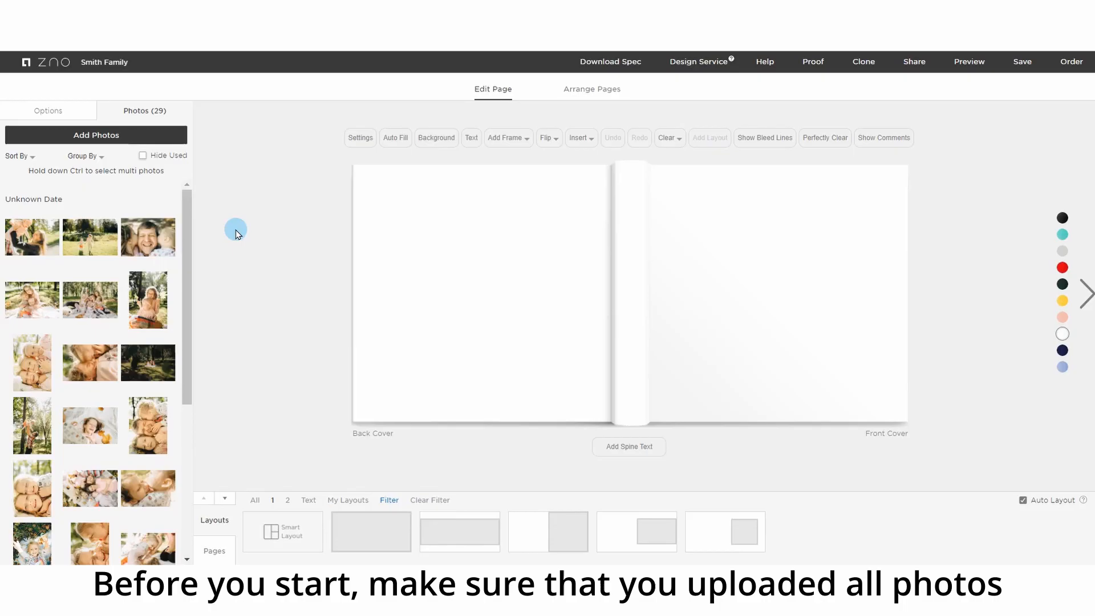
Auto-fill the album with the uploaded photos, putting the three-girls photo on the front cover
{"action": "scroll", "scroll_direction": "down", "scroll_amount": 3}
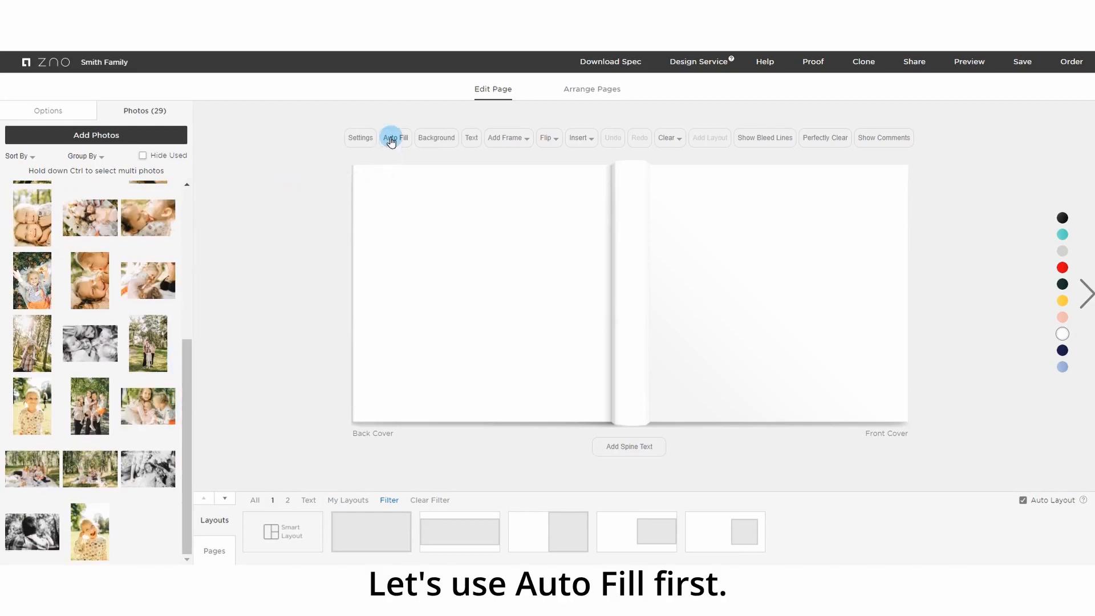
{"action": "mouse_move", "coordinate": [395, 137]}
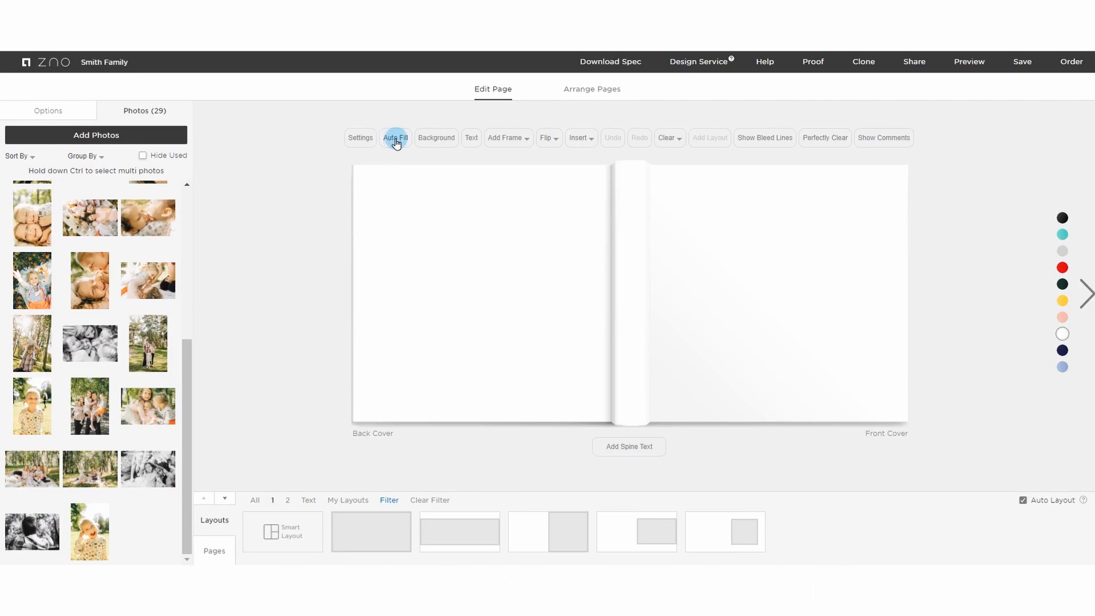
{"action": "left_click", "coordinate": [395, 138]}
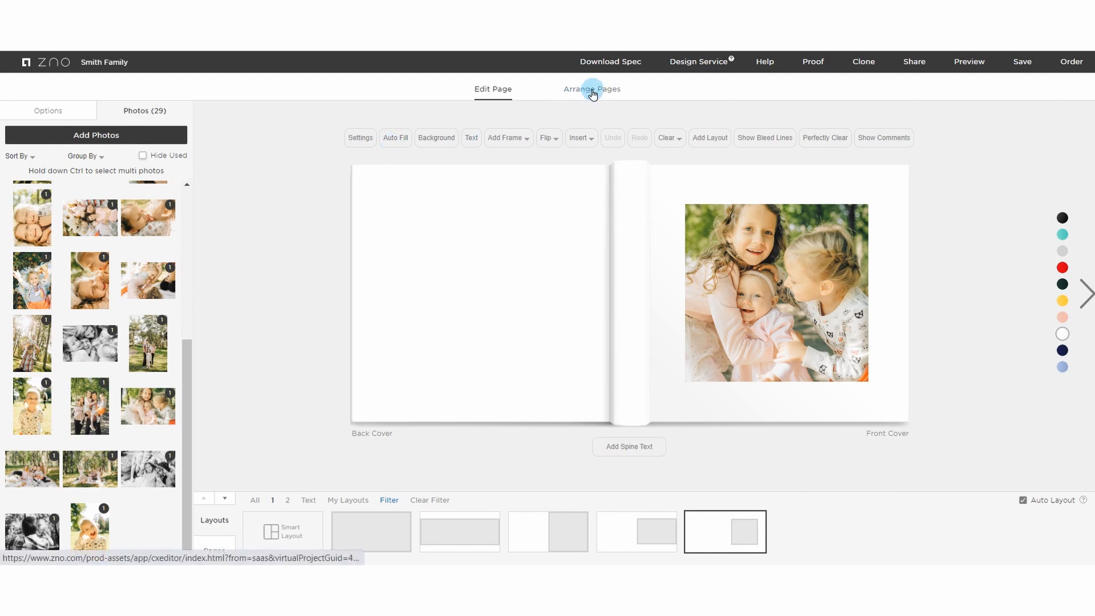
Show the Arrange Pages overview of every spread from cover through pages 21–22
{"action": "left_click", "coordinate": [591, 89]}
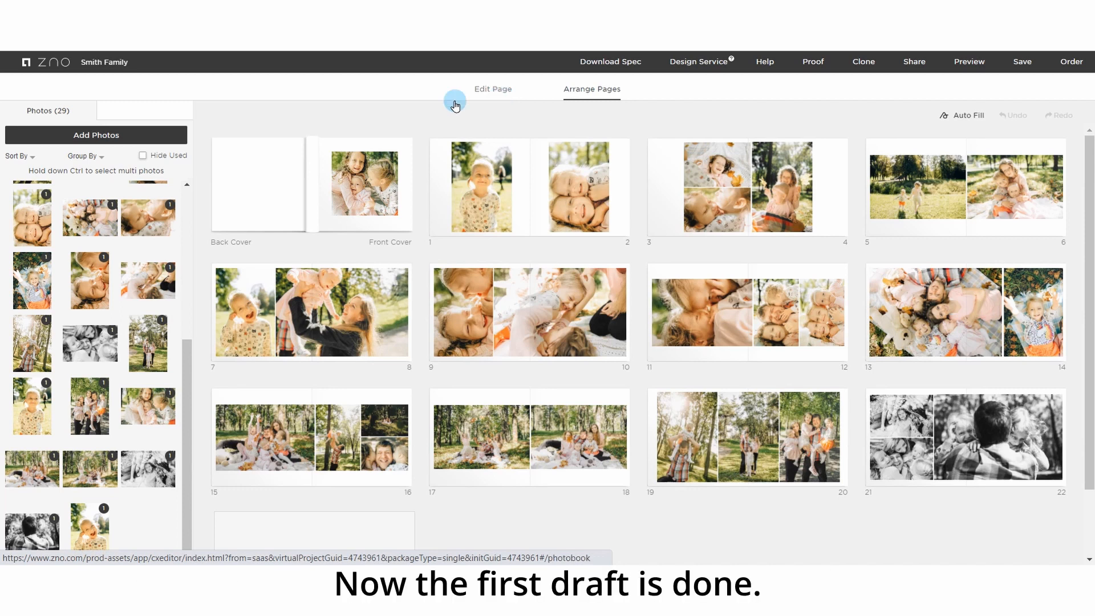
{"action": "mouse_move", "coordinate": [312, 177]}
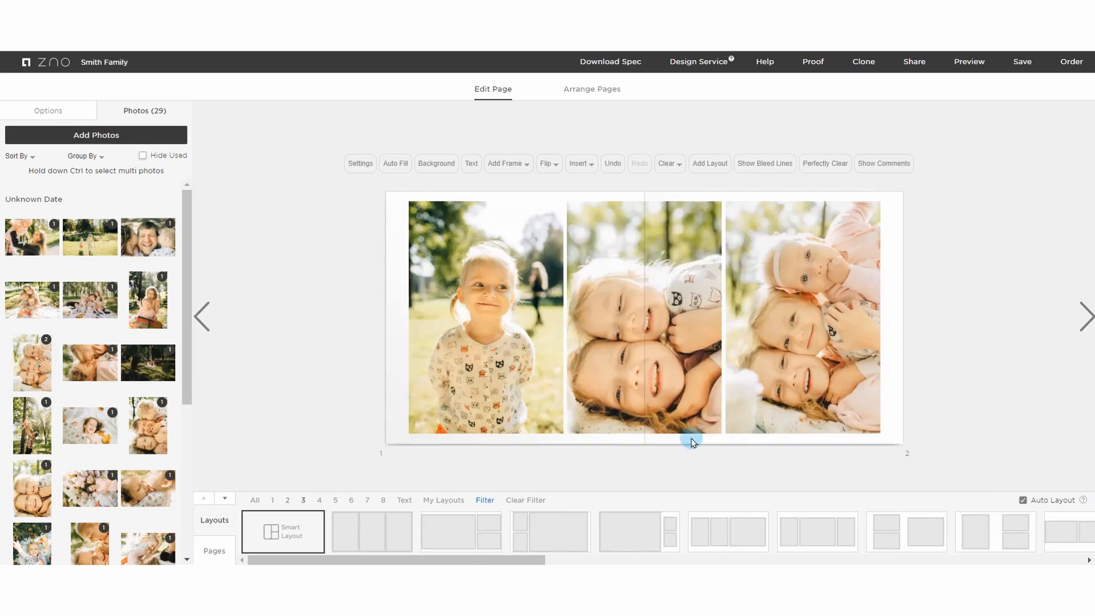
{"action": "mouse_move", "coordinate": [1079, 324]}
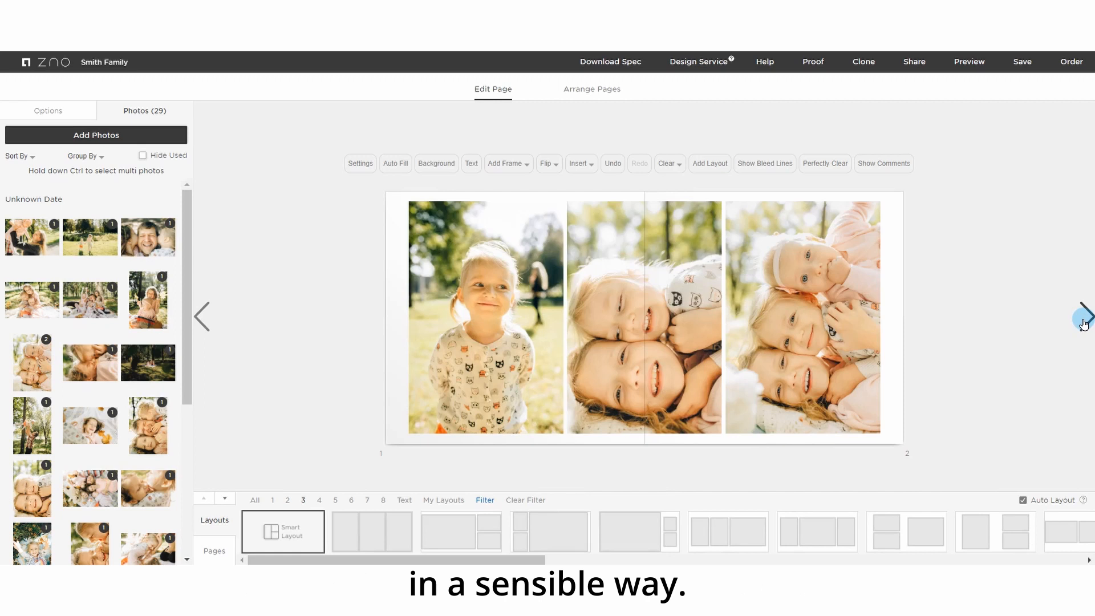
Advance from the three-tall-photo spread 1–2 to spread 3–4
{"action": "left_click", "coordinate": [1082, 316]}
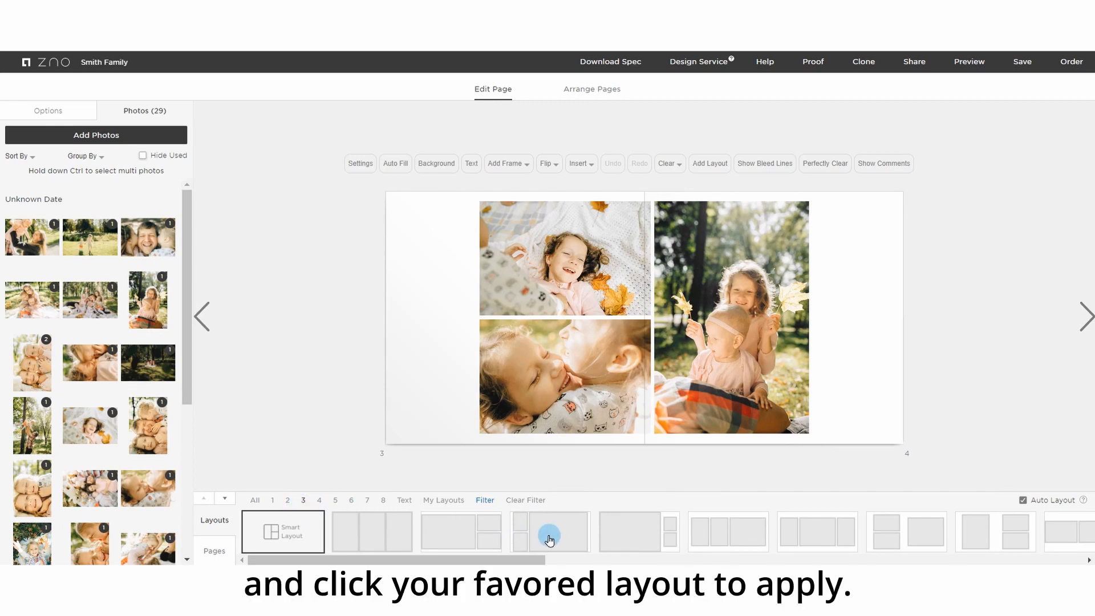
Give pages 3–4 the layout of two stacked photos beside one tall photo
{"action": "left_click", "coordinate": [550, 532]}
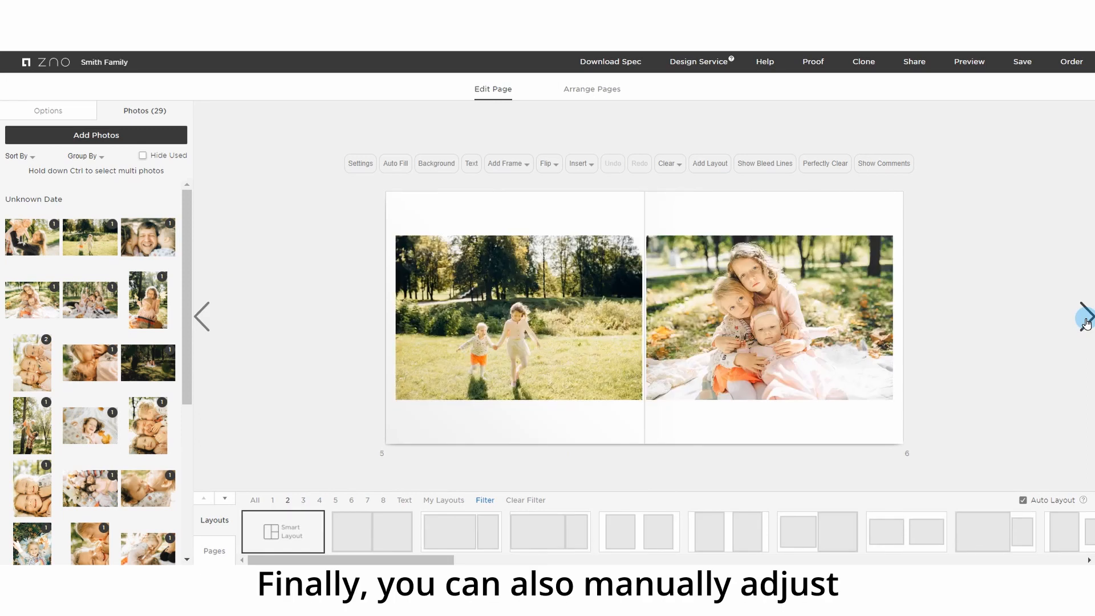
{"action": "mouse_move", "coordinate": [811, 363]}
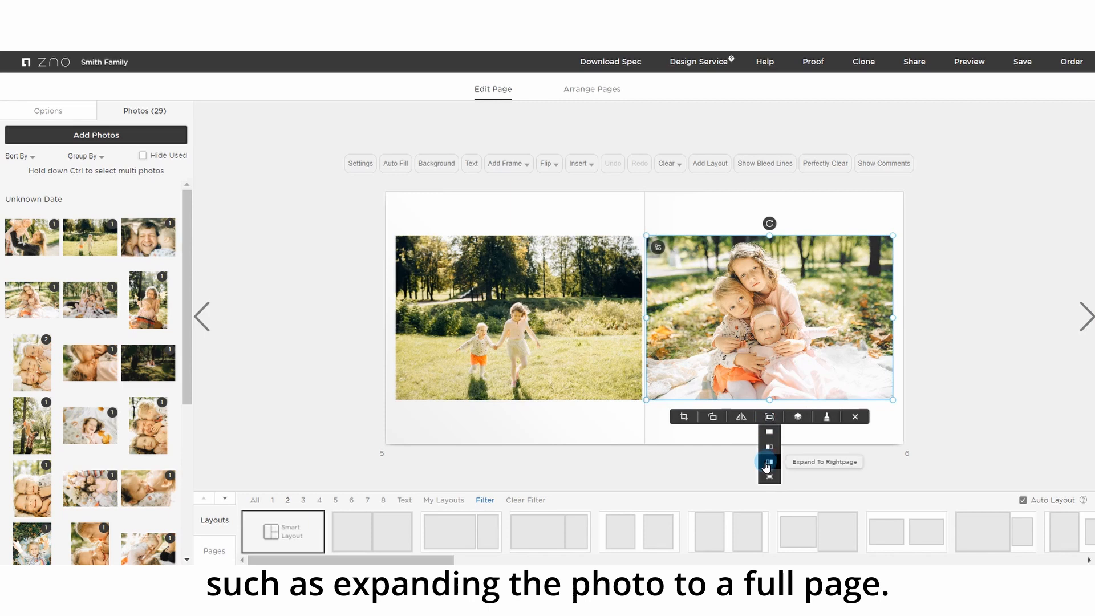
Expand the three-girls blanket photo on spread 5–6 to fill the right page
{"action": "left_click", "coordinate": [768, 463]}
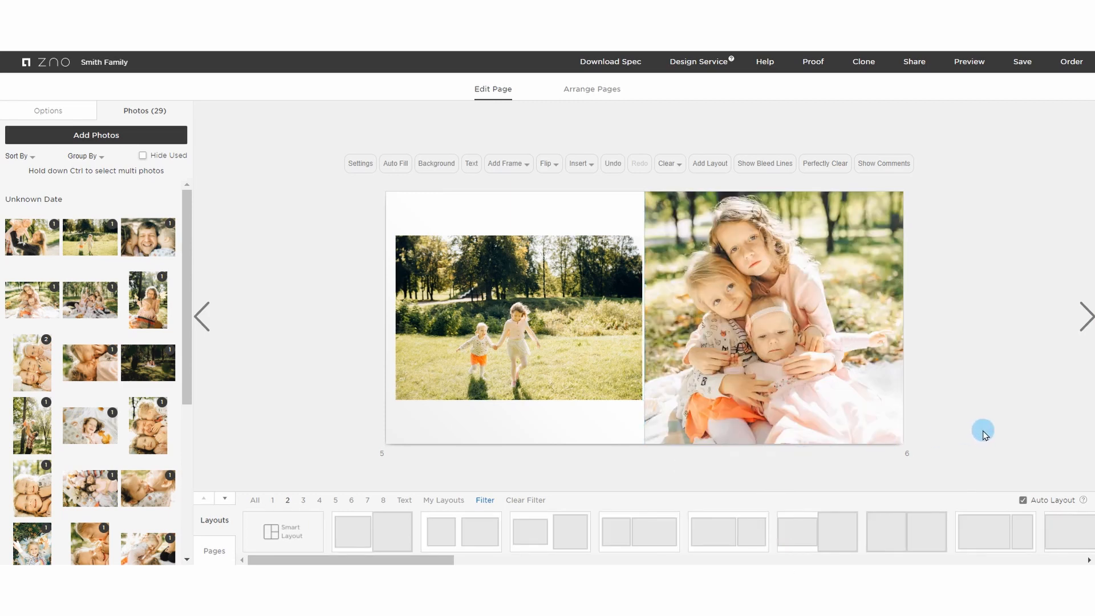
{"action": "mouse_move", "coordinate": [809, 79]}
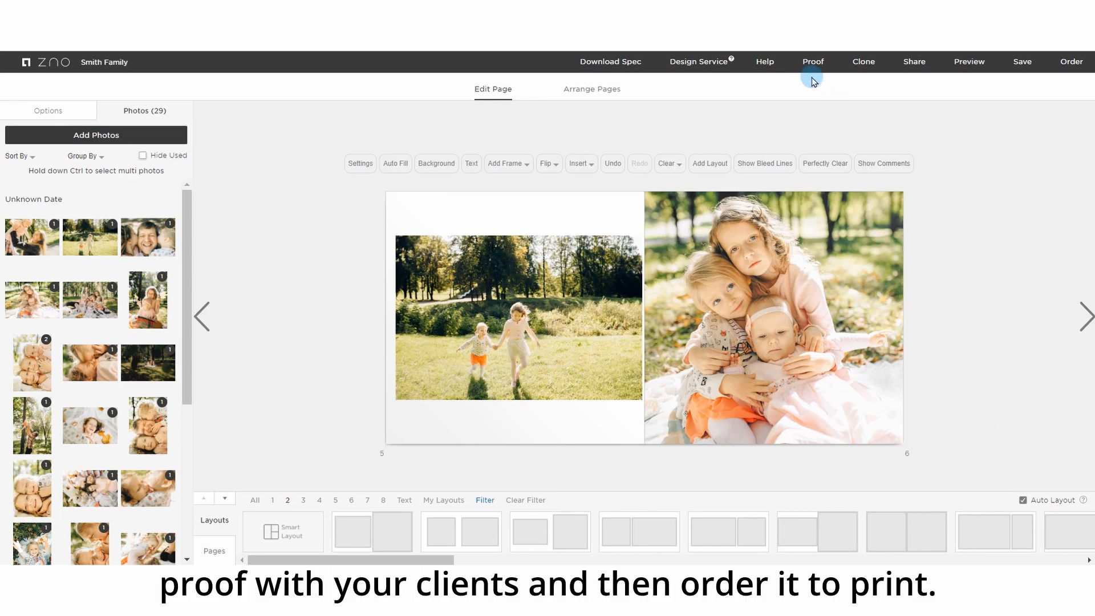
{"action": "mouse_move", "coordinate": [1080, 79]}
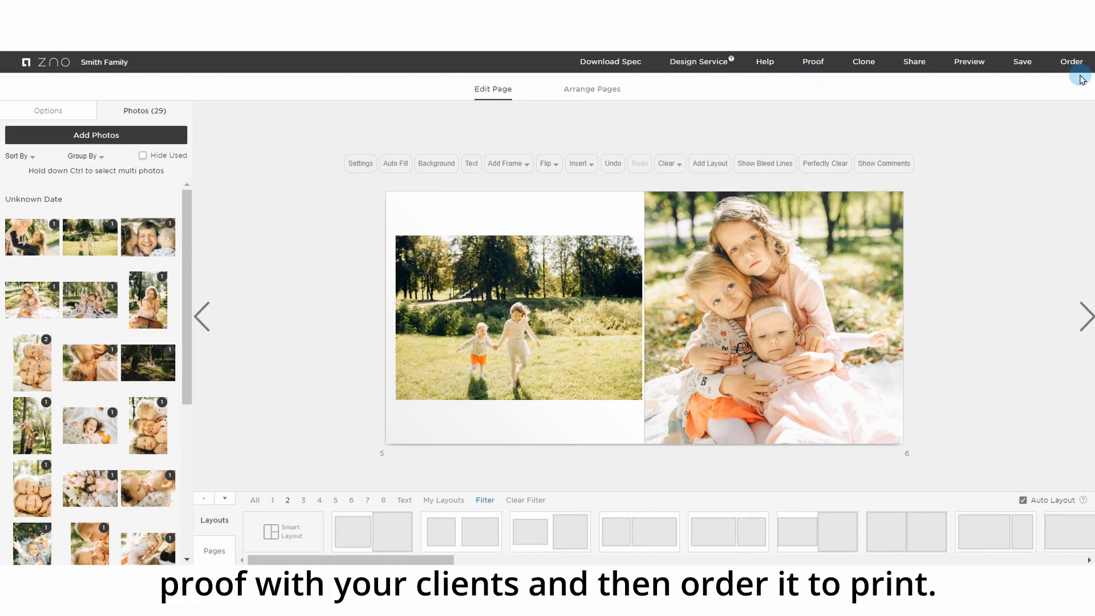